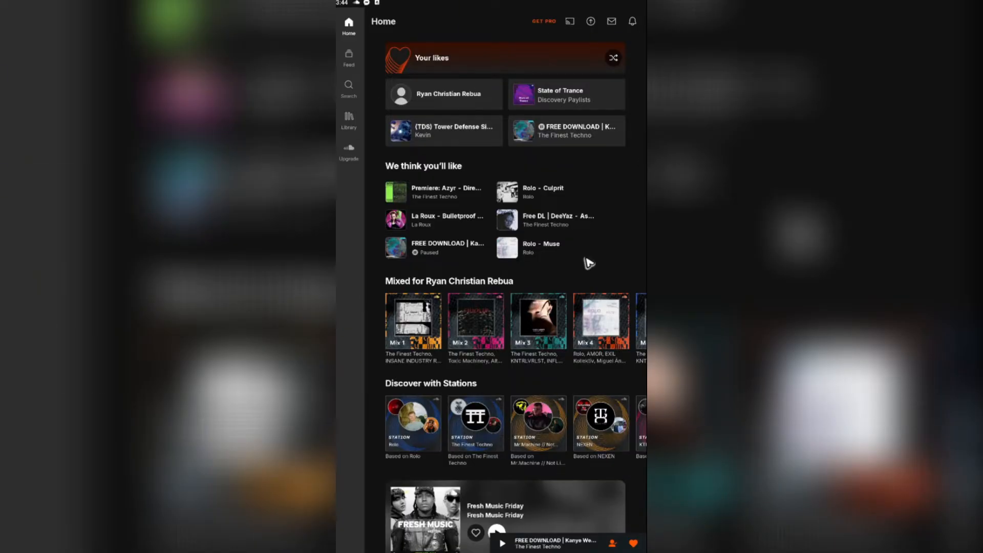
mouse_move(467, 245)
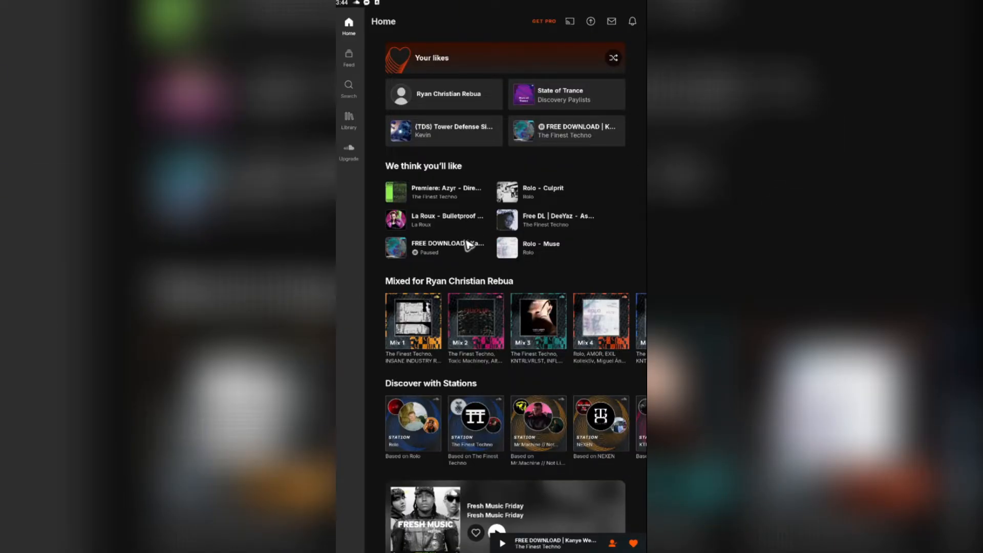
mouse_move(445, 216)
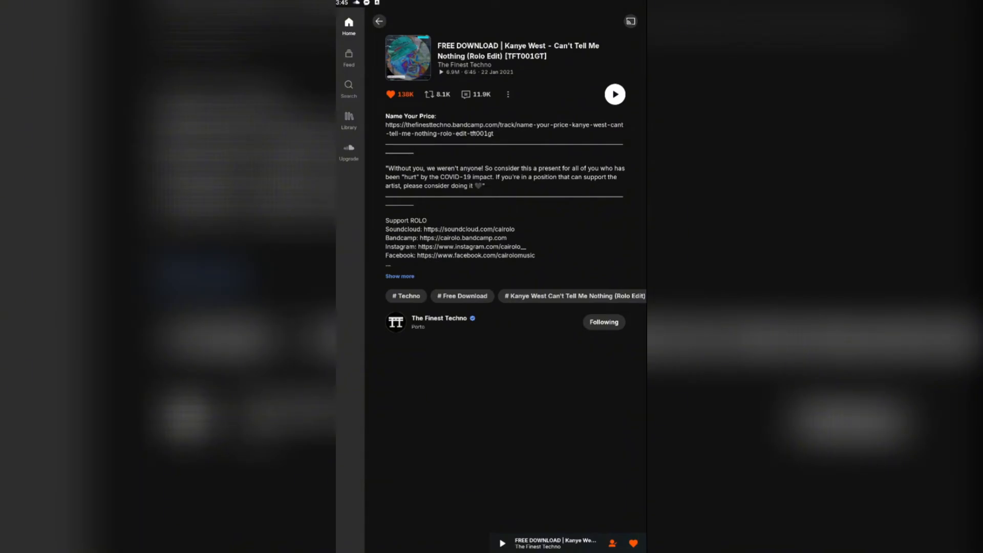
mouse_move(529, 161)
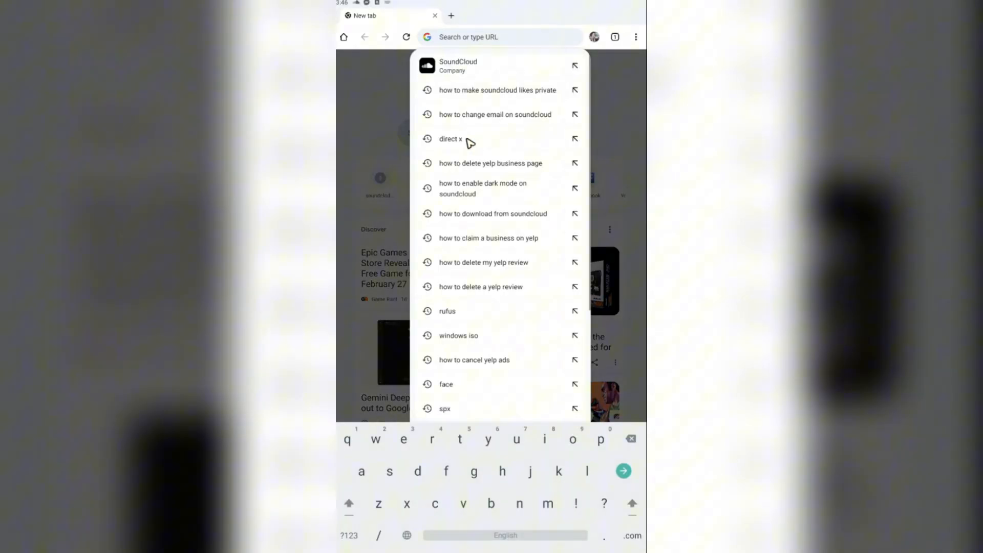
Step: Search Google for 'sound clouds' and open the SoundCloud result in a new background tab
type("sound clouds")
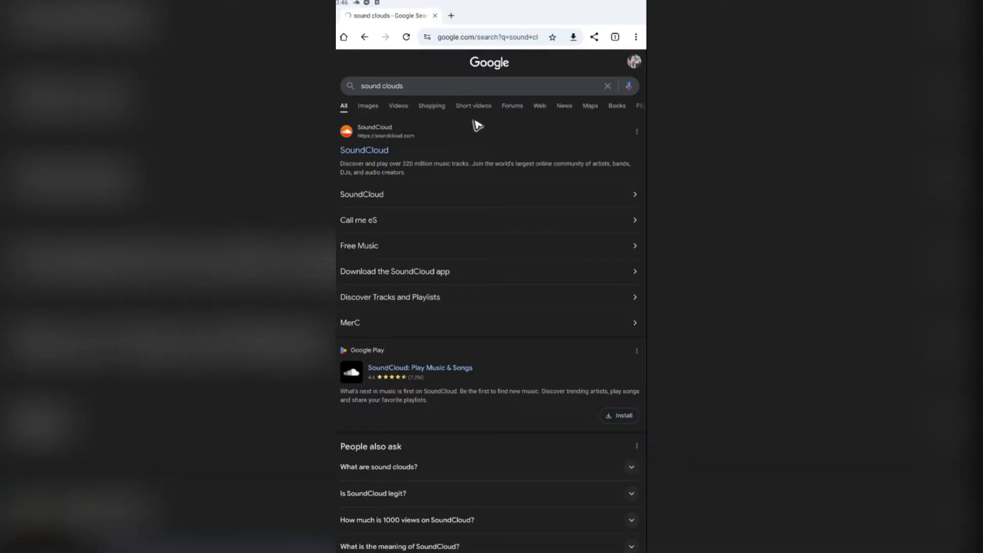
mouse_move(372, 164)
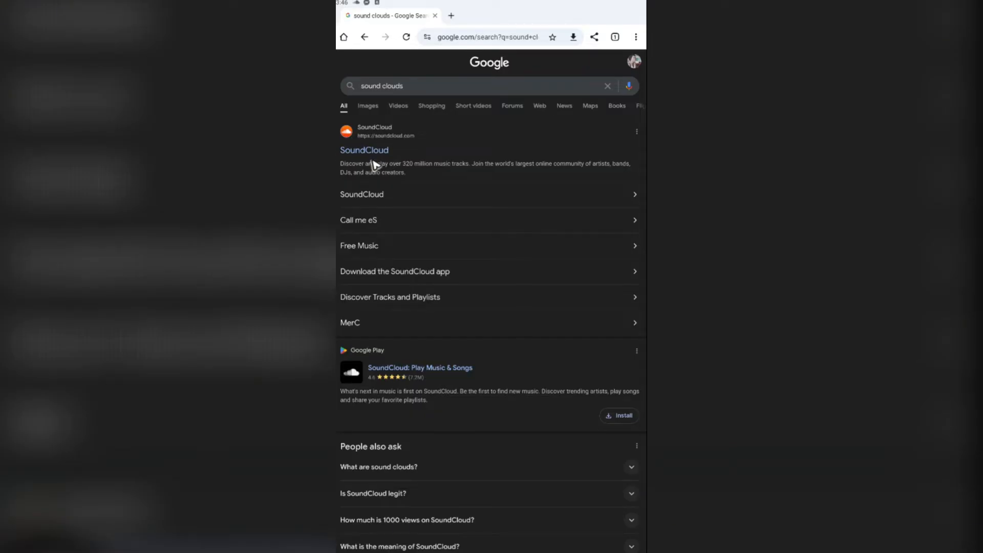
mouse_move(384, 152)
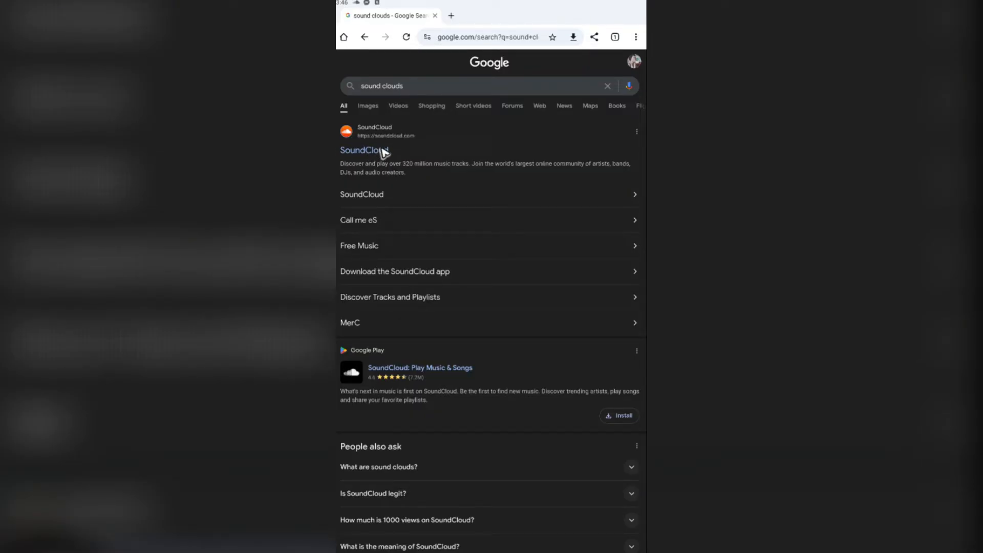
mouse_move(389, 156)
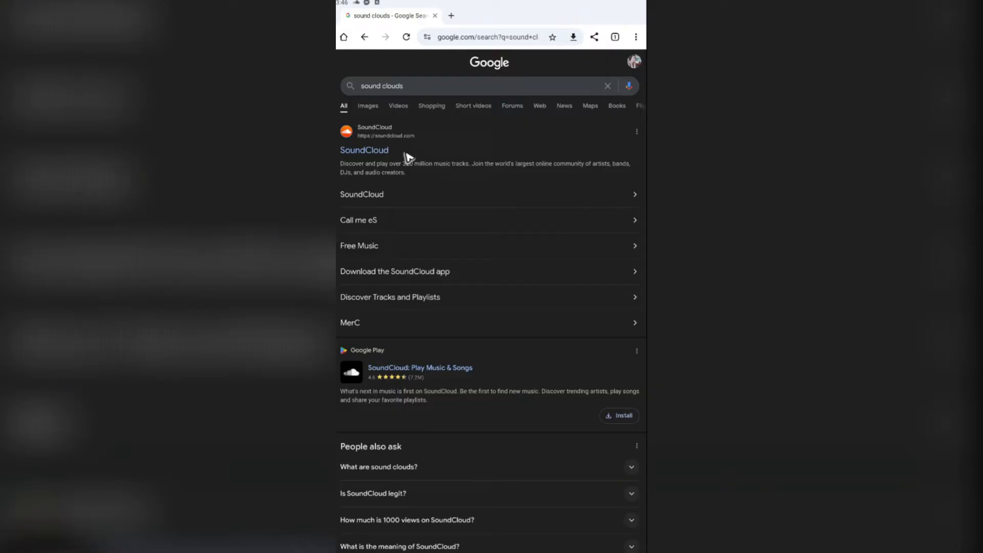
right_click(364, 150)
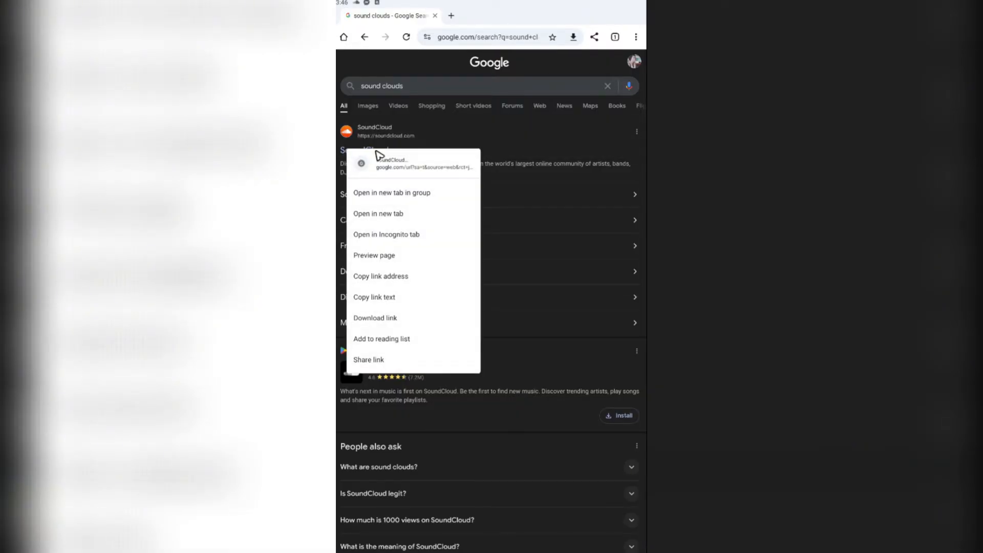
mouse_move(387, 217)
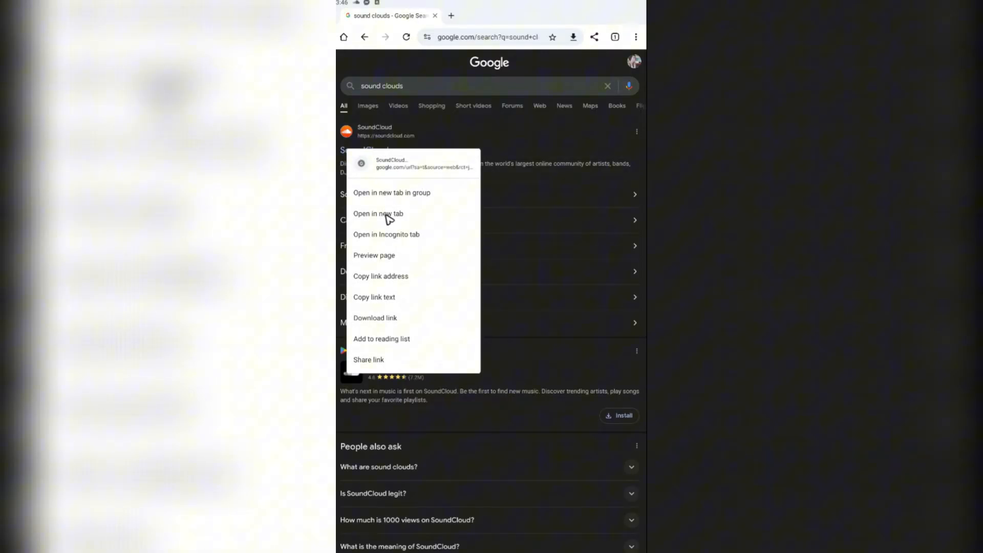
left_click(377, 213)
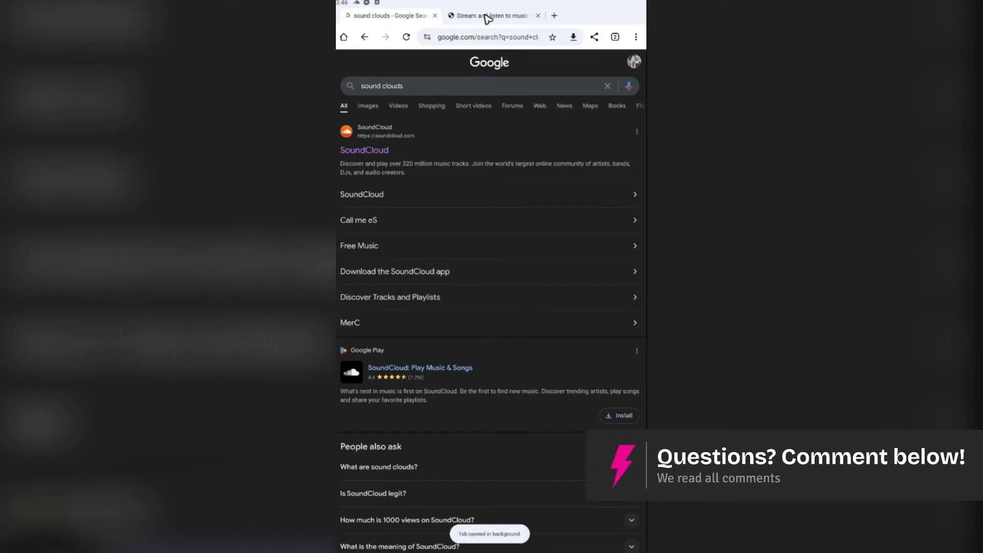
Step: Switch to the SoundCloud tab, dismiss the cookie notice and sign in
left_click(493, 15)
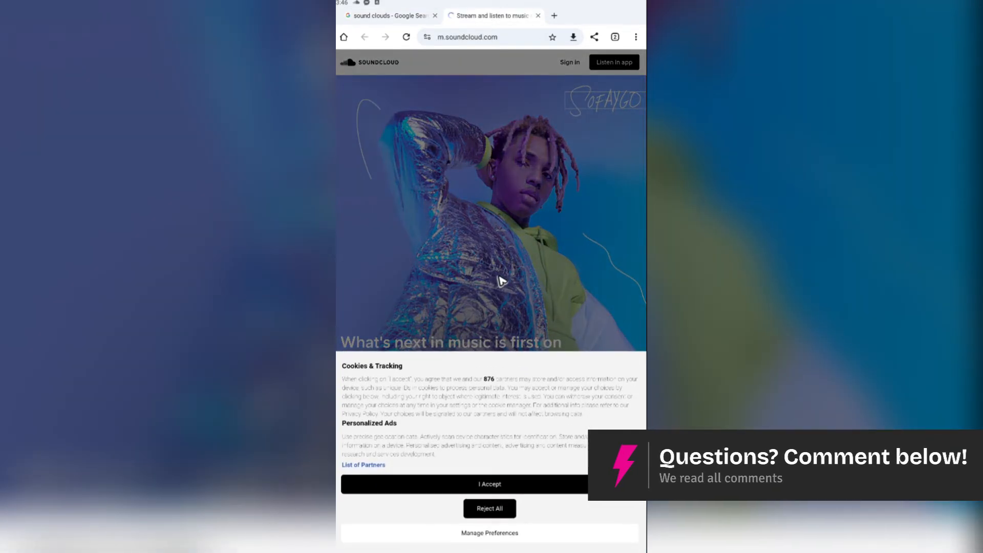
left_click(489, 483)
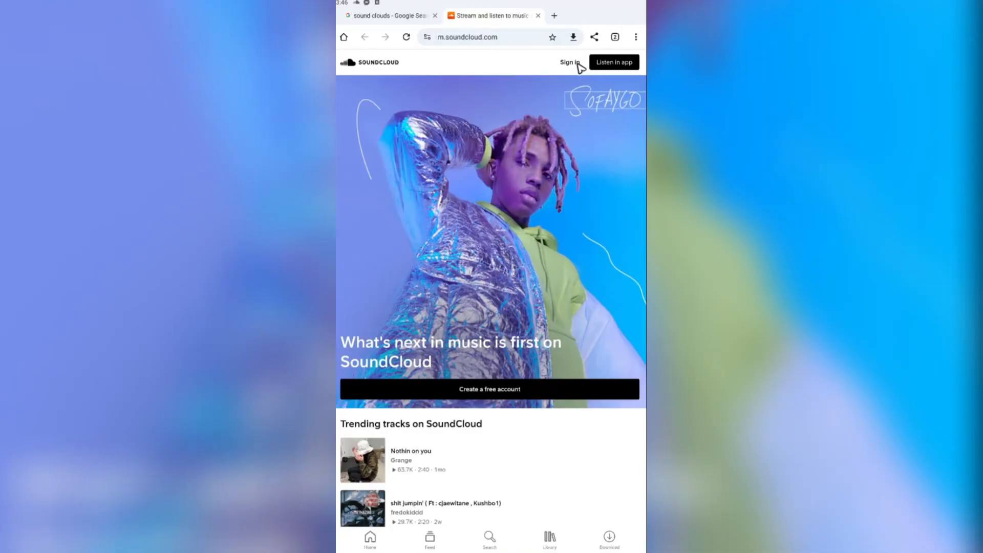
left_click(568, 62)
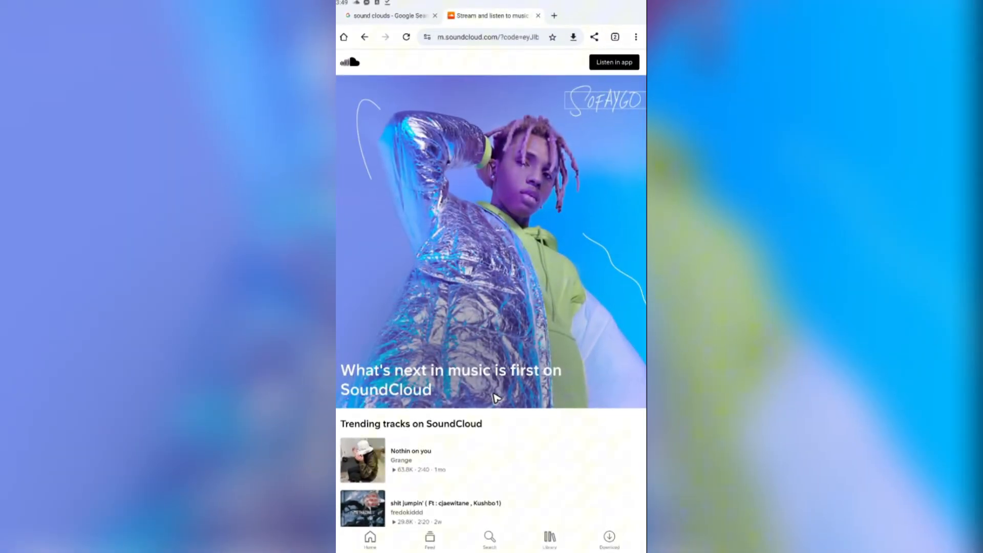
left_click(490, 537)
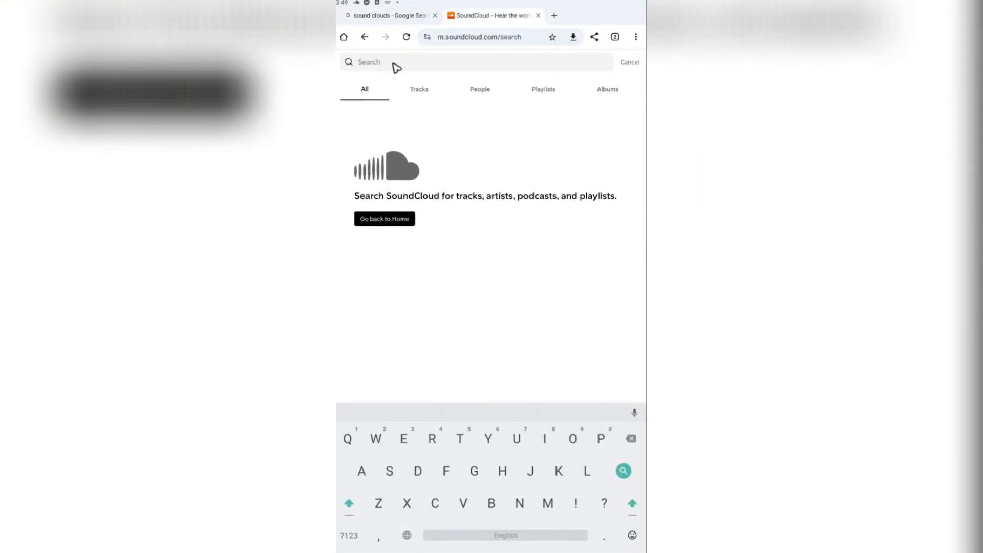
Step: Search 'free download', open the Kanye West Rolo Edit track and follow its Bandcamp description link
type("free download")
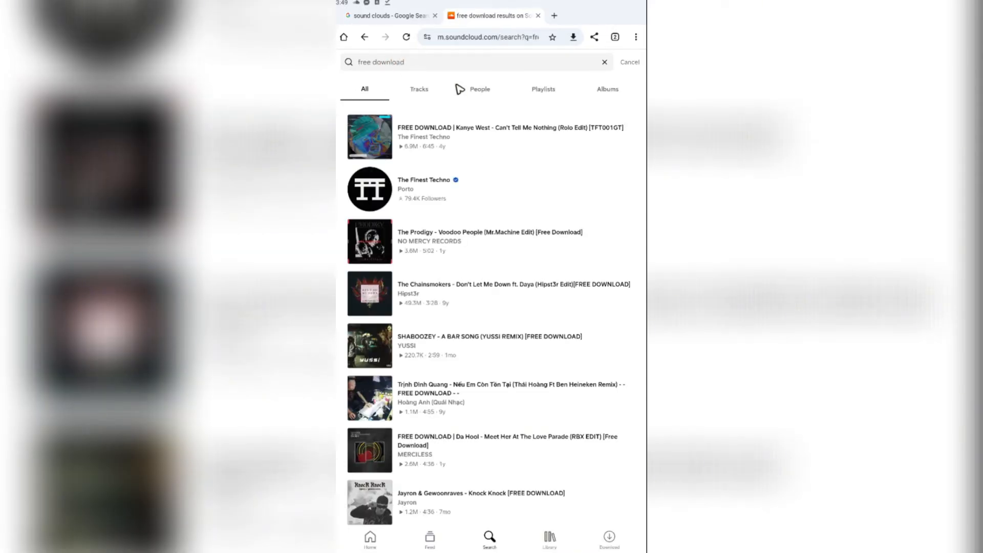
mouse_move(386, 149)
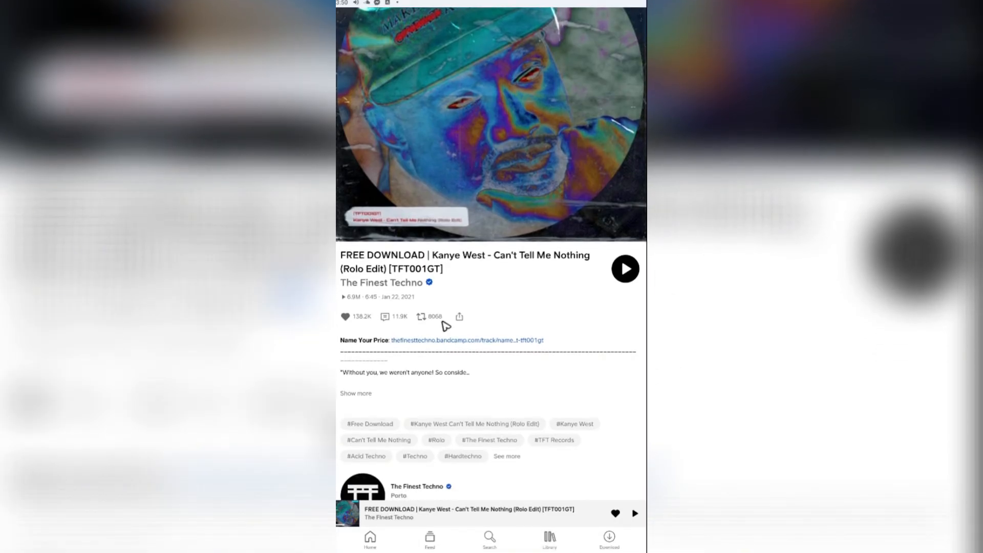
mouse_move(455, 348)
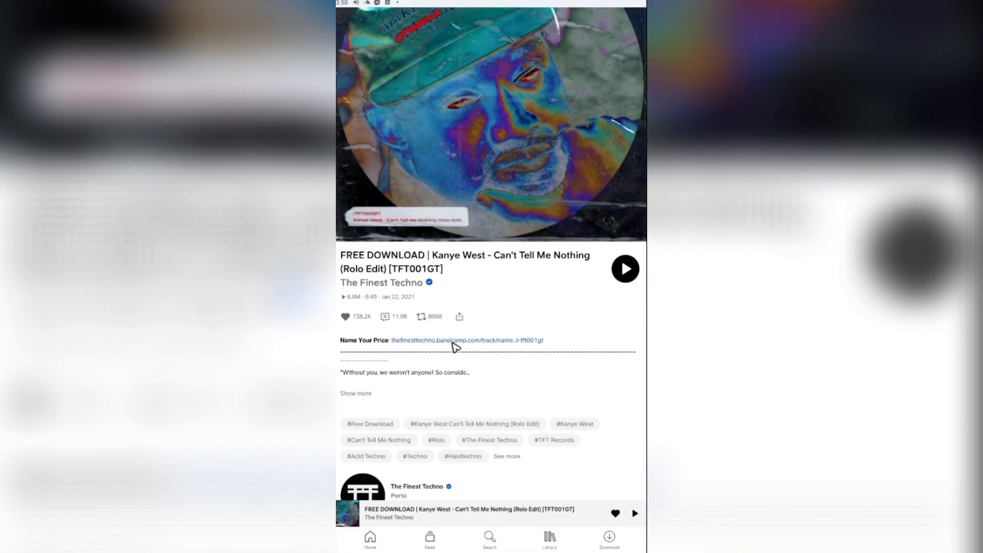
left_click(465, 340)
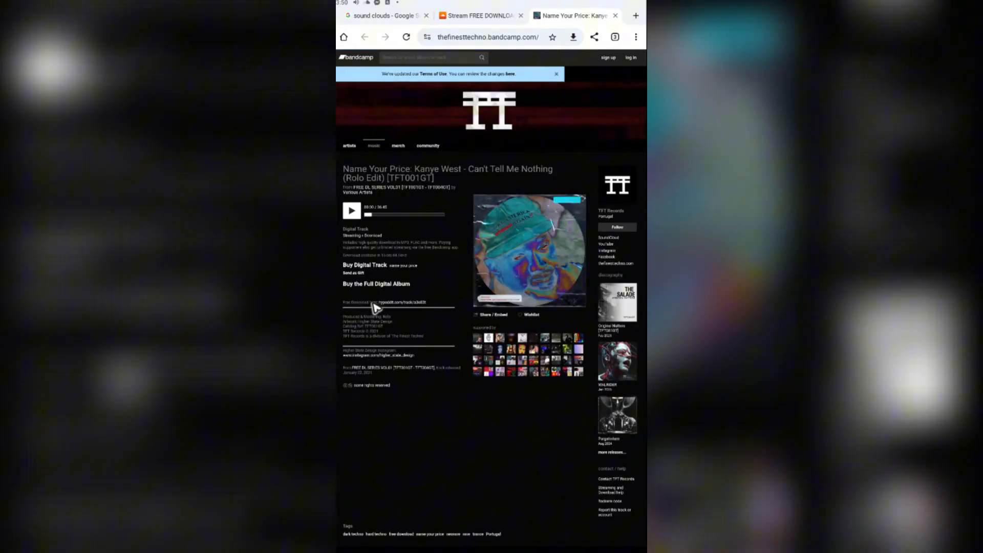
mouse_move(407, 313)
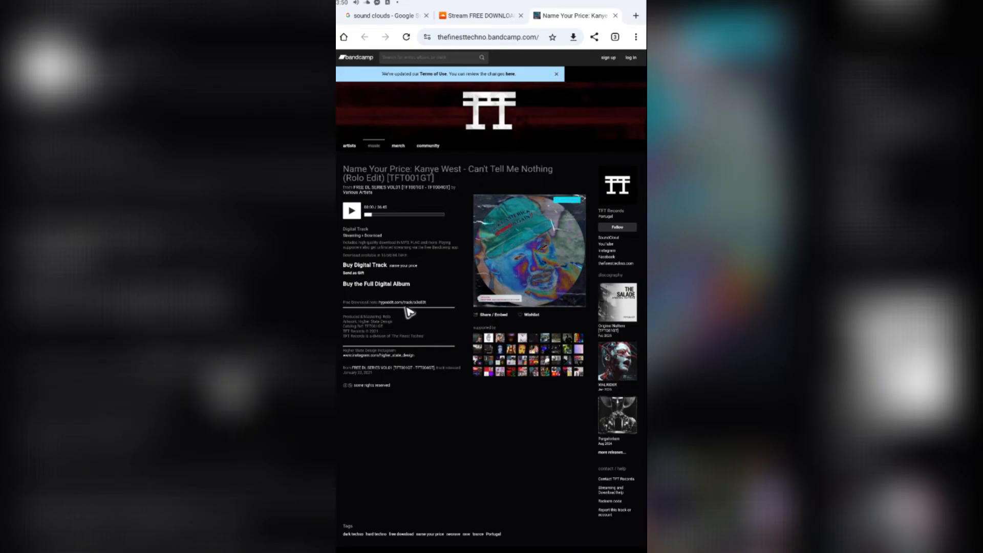
Step: Start the Hypeddit free download gate with the comment 'Awesome!' posted via SoundCloud
left_click(402, 303)
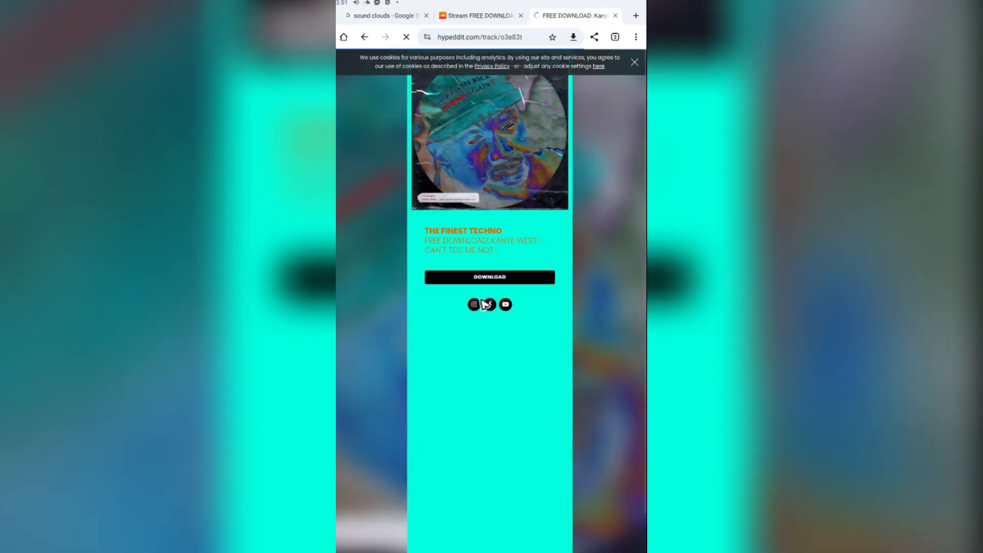
left_click(490, 276)
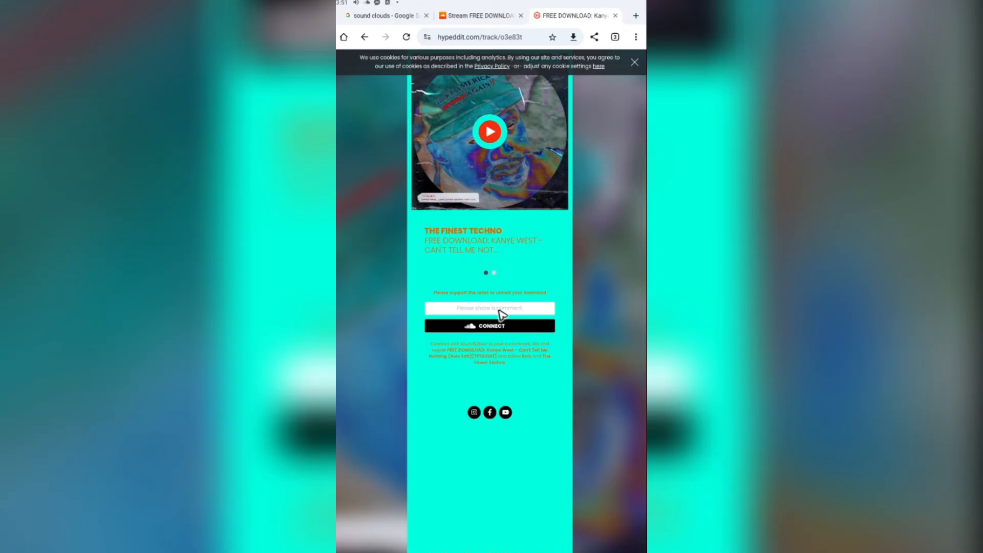
left_click(490, 308)
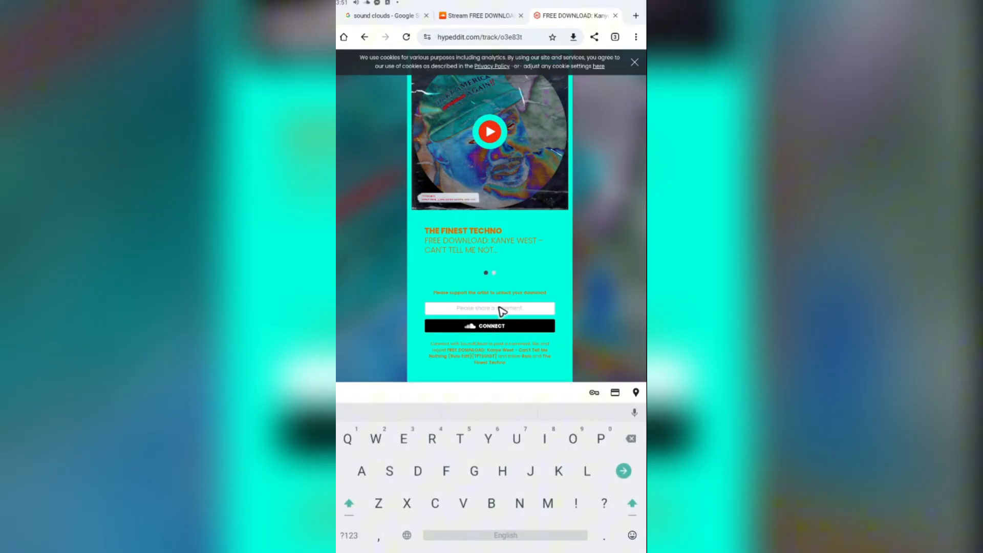
type("Awesome!")
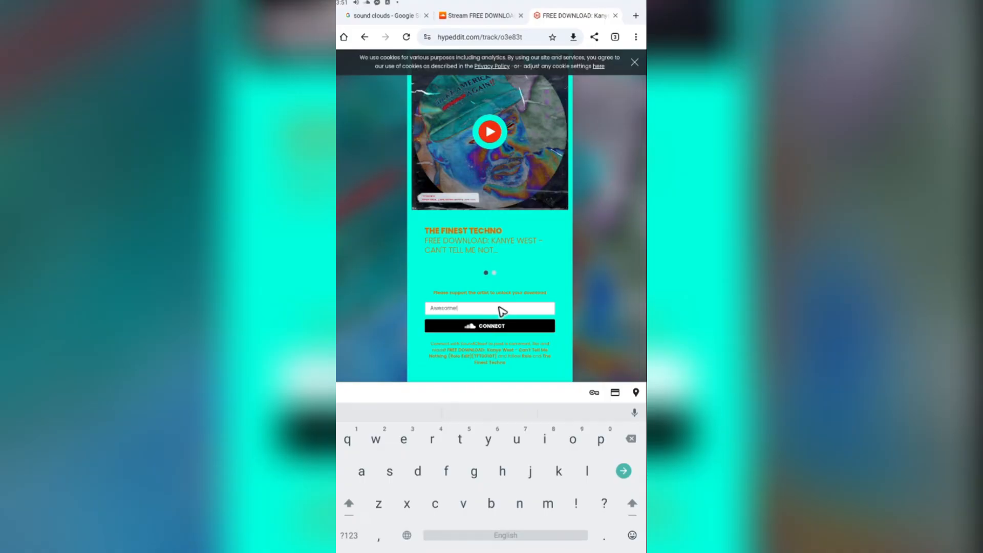
left_click(490, 325)
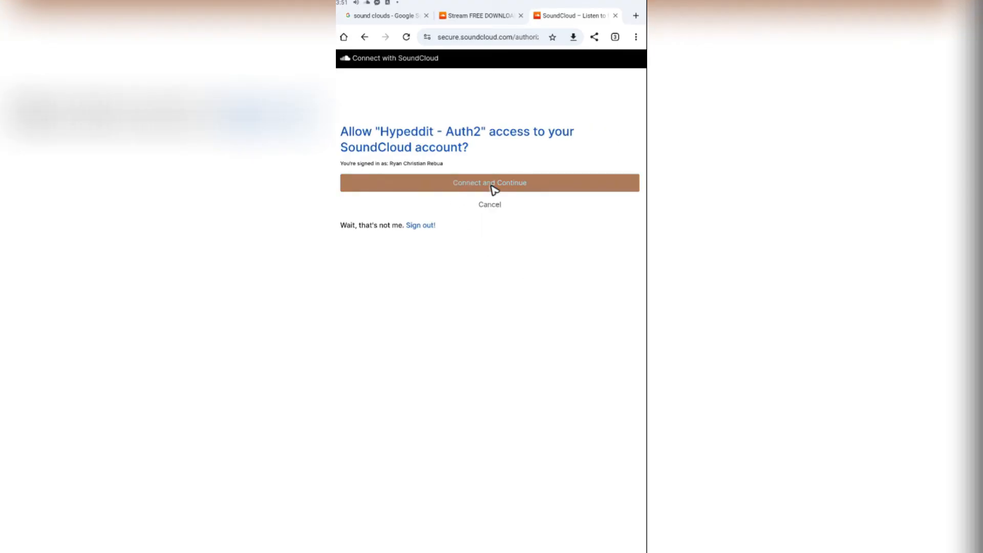
Step: Authorize Hypeddit's SoundCloud access and pass the Instagram follow step to unlock the download
left_click(489, 182)
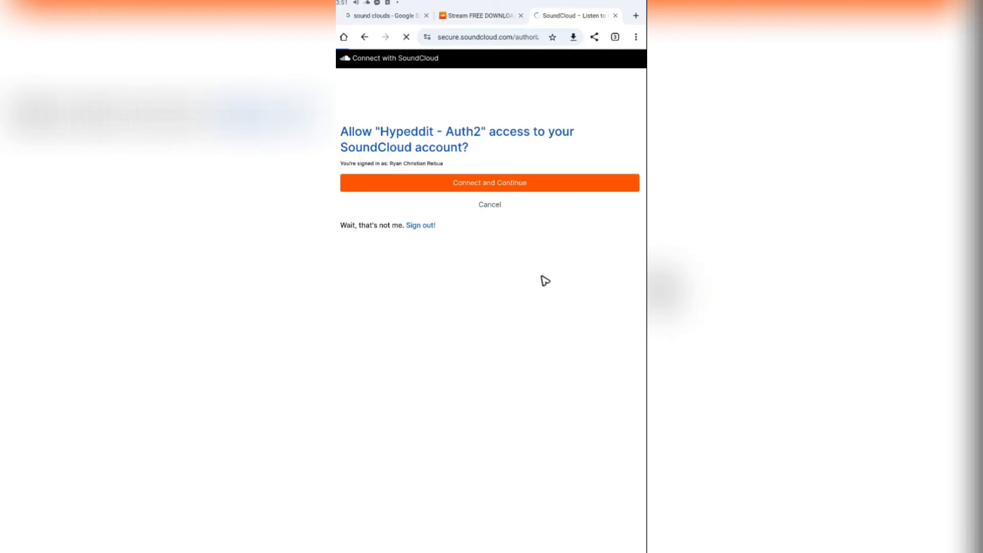
left_click(489, 182)
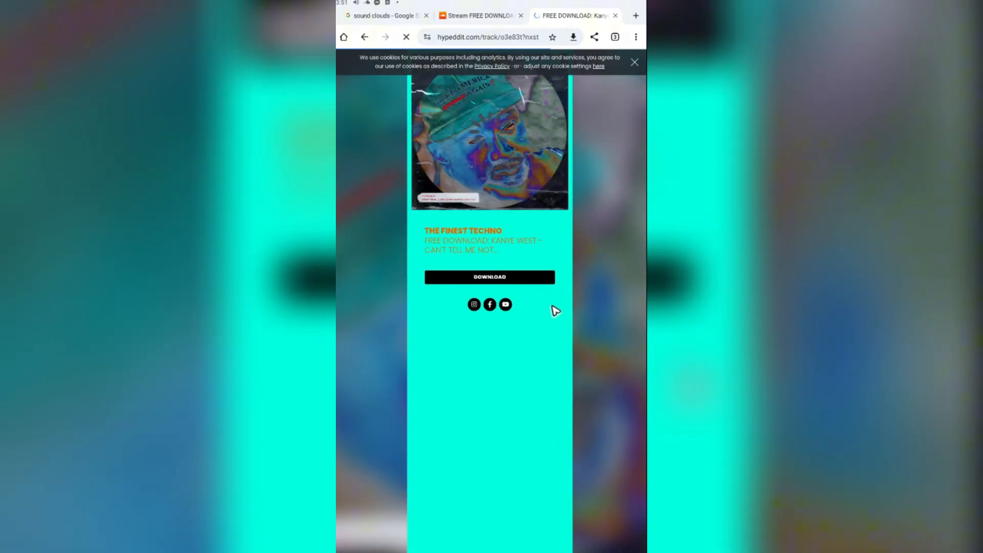
left_click(490, 276)
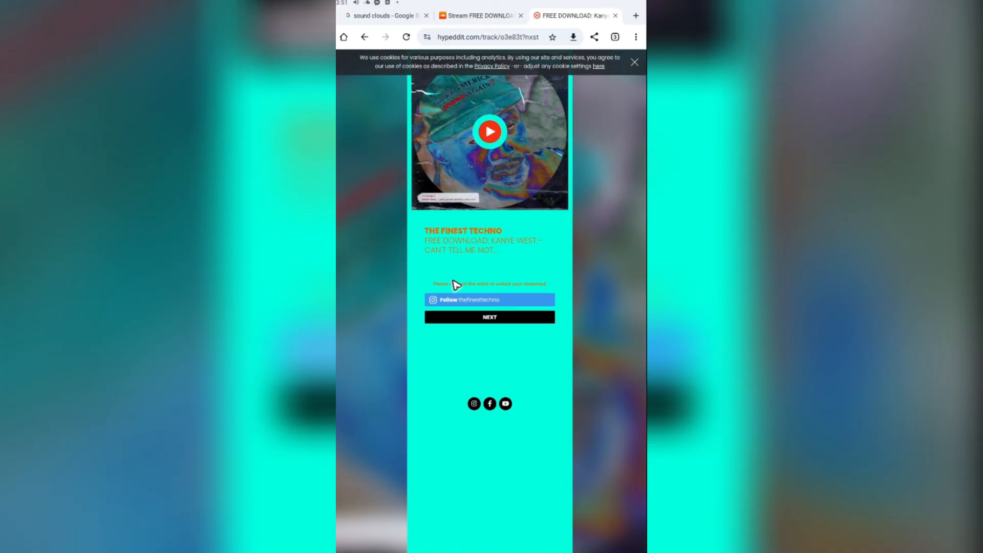
left_click(490, 299)
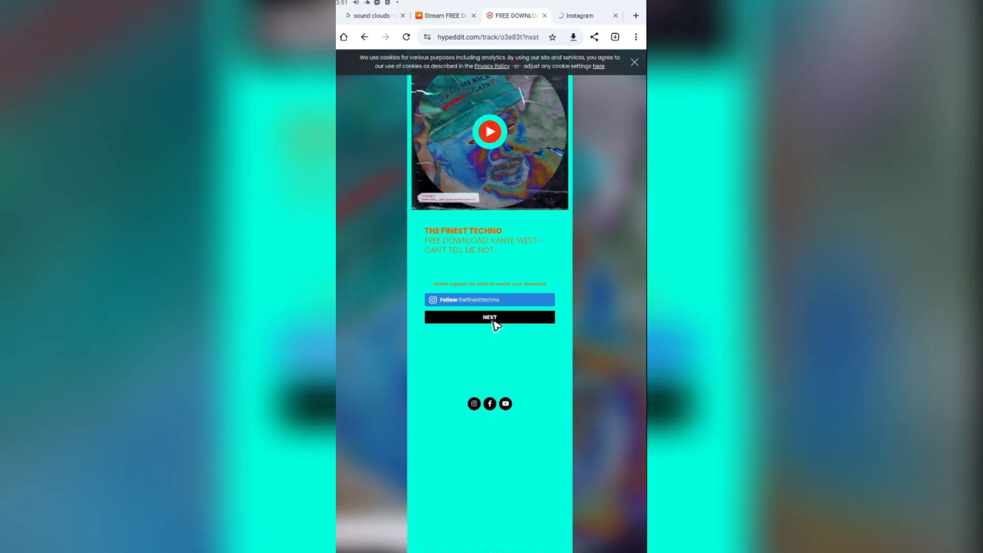
left_click(489, 316)
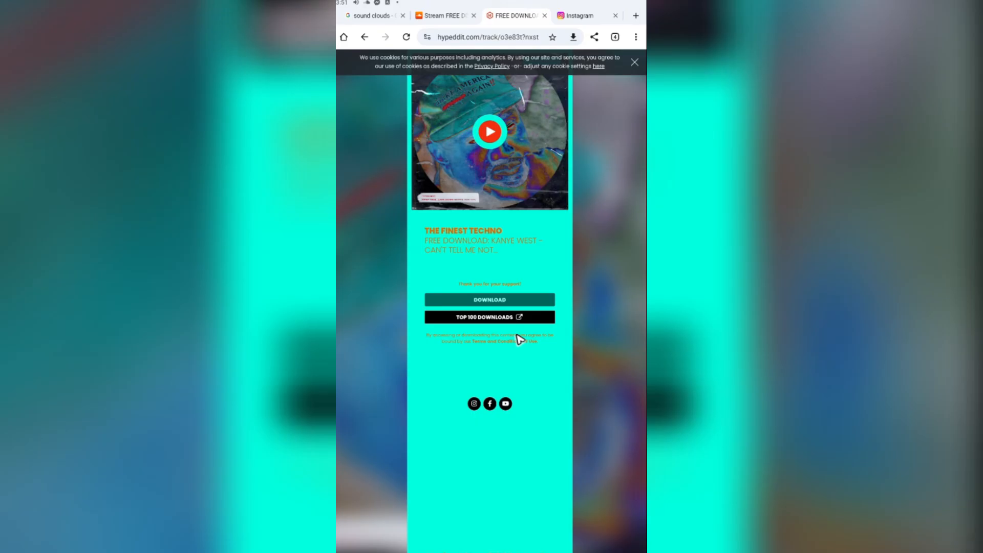
Step: Download the unlocked WAV file and show it in Chrome's Downloads list
left_click(489, 299)
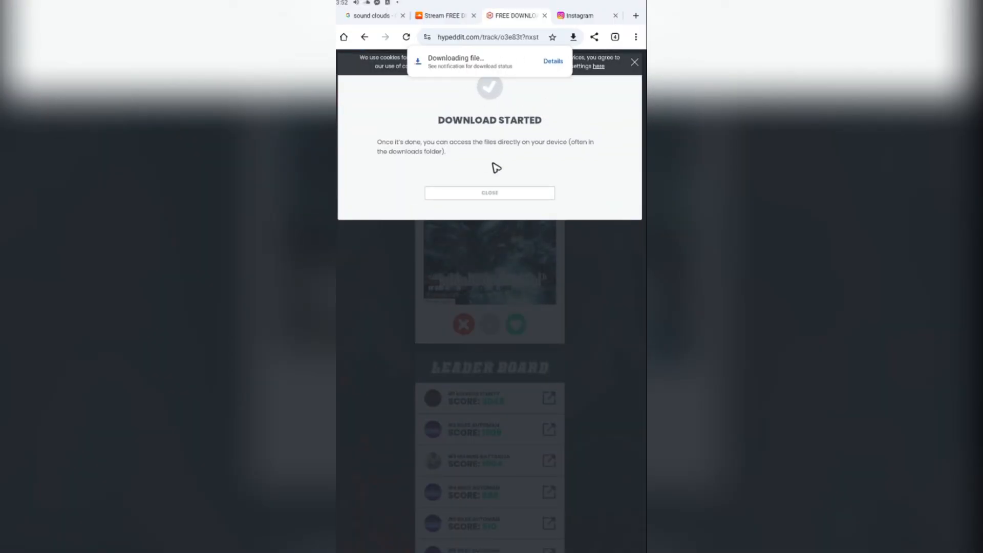
left_click(635, 37)
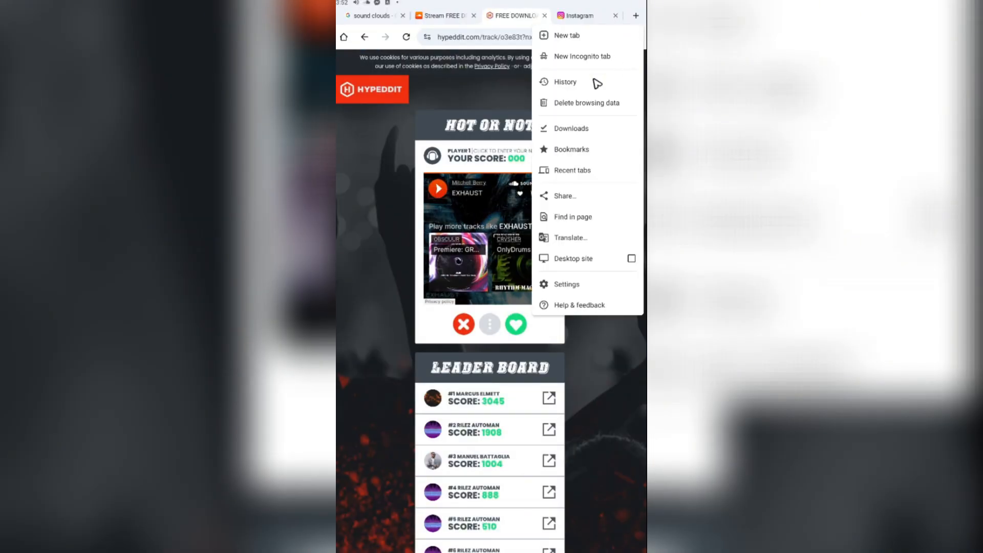
left_click(571, 128)
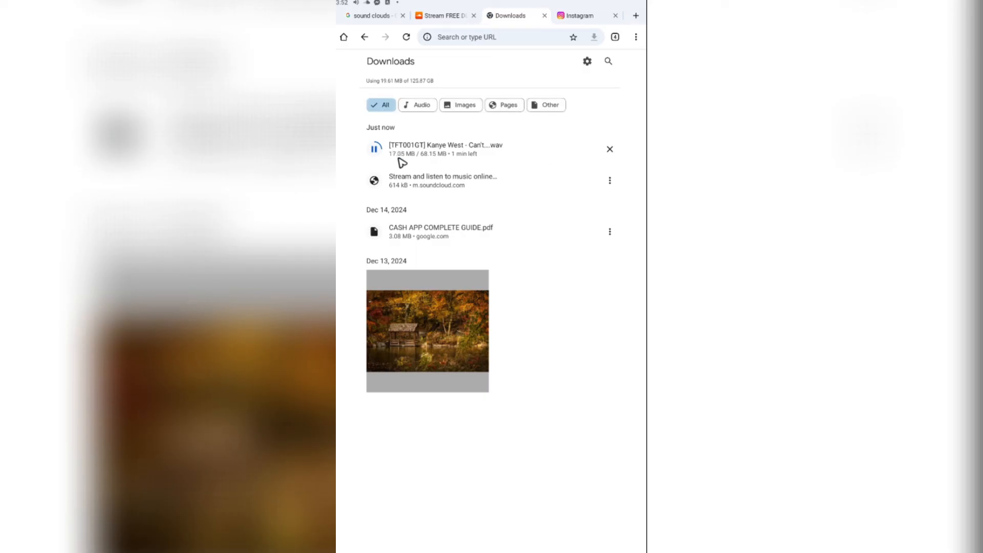